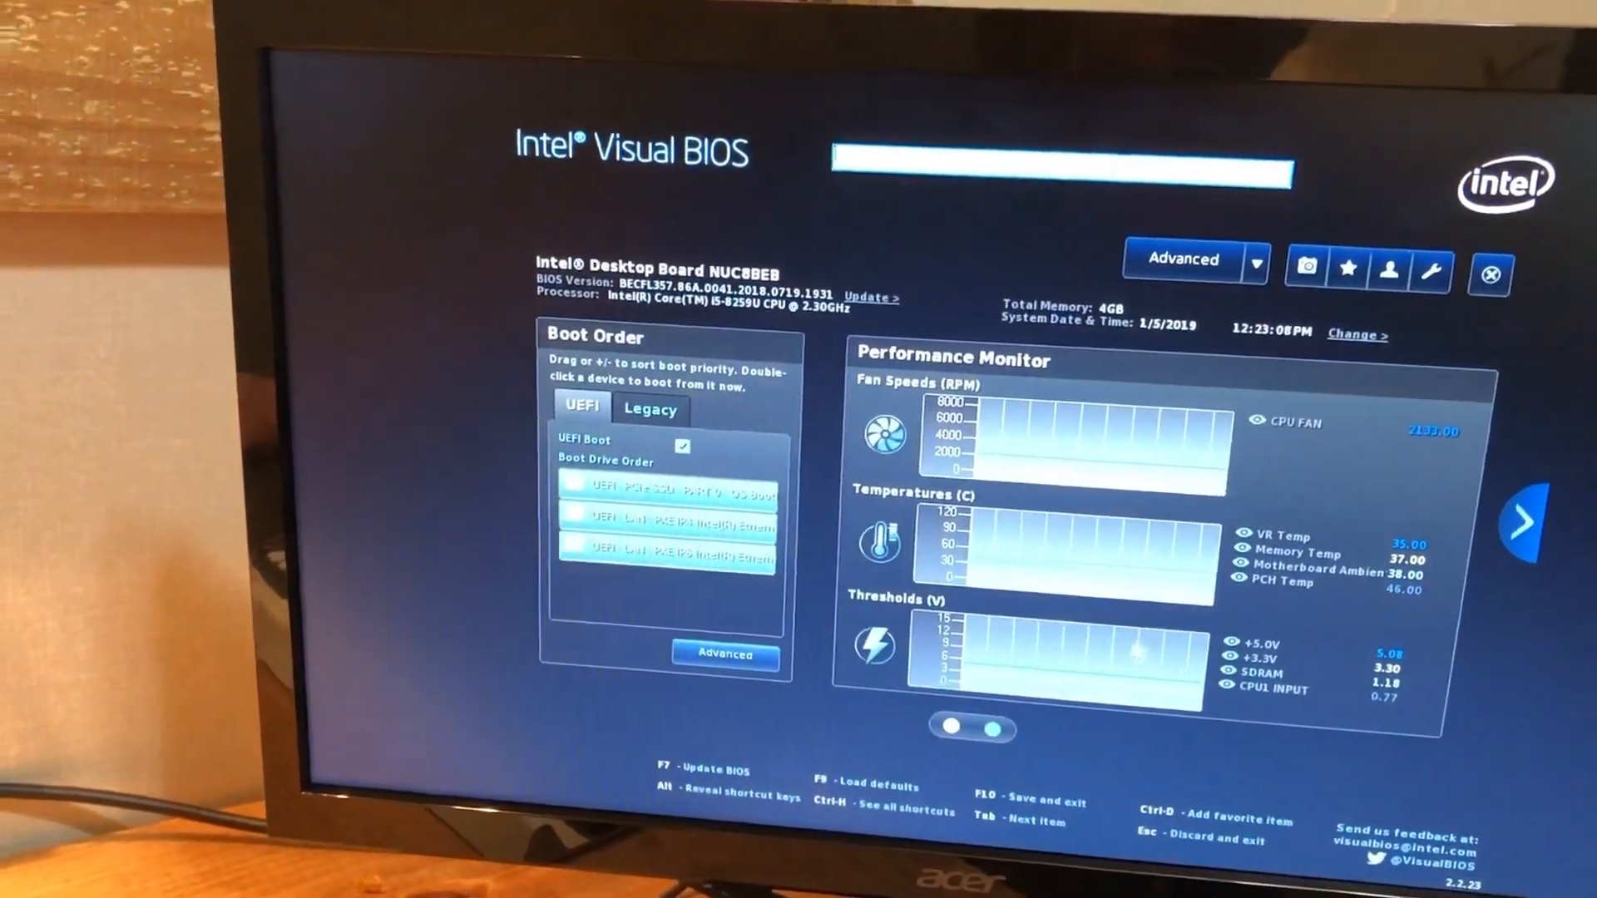
View the Boot Priority page, then the Main page with processor, memory, date and time.
left_click(1549, 523)
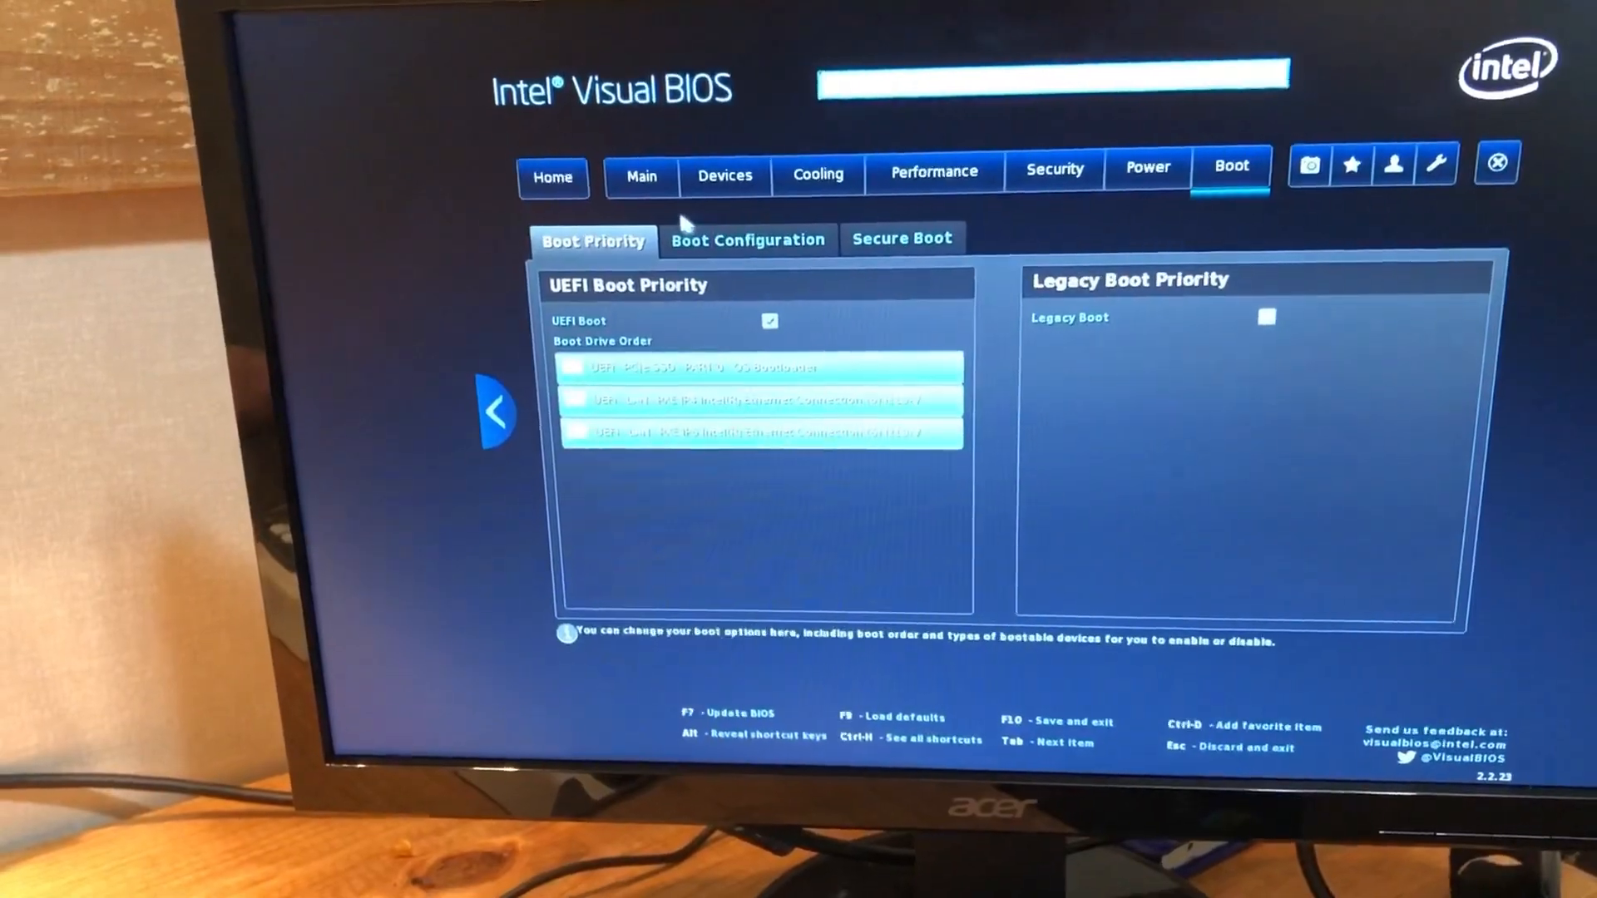
left_click(640, 176)
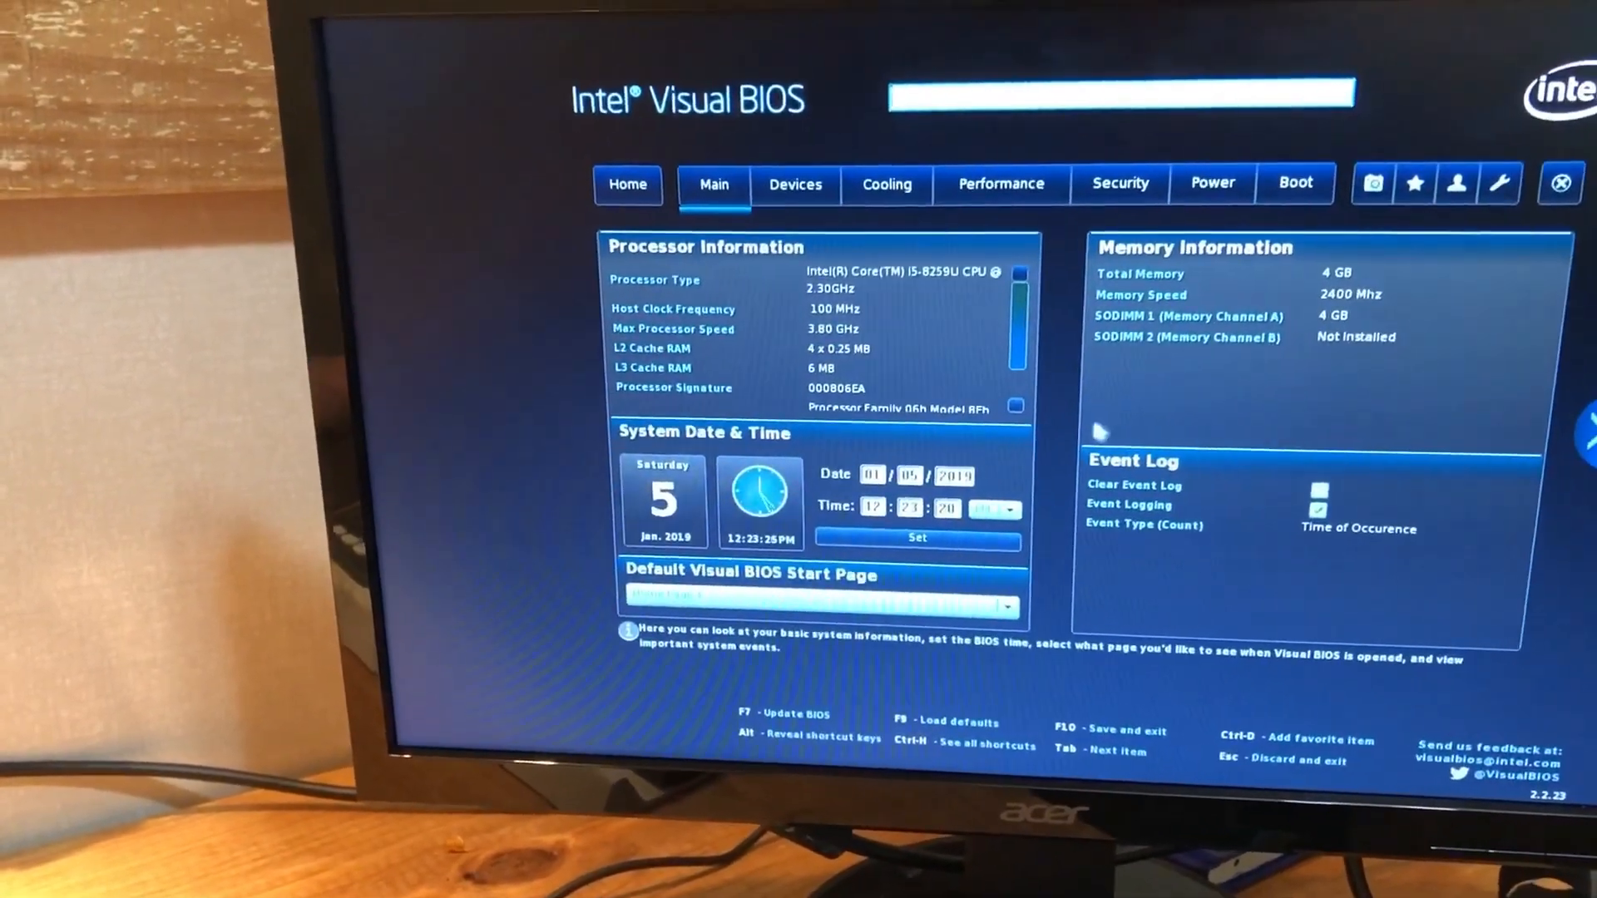
Review the Devices section's USB, SATA, Video and Onboard Devices pages in turn.
left_click(796, 184)
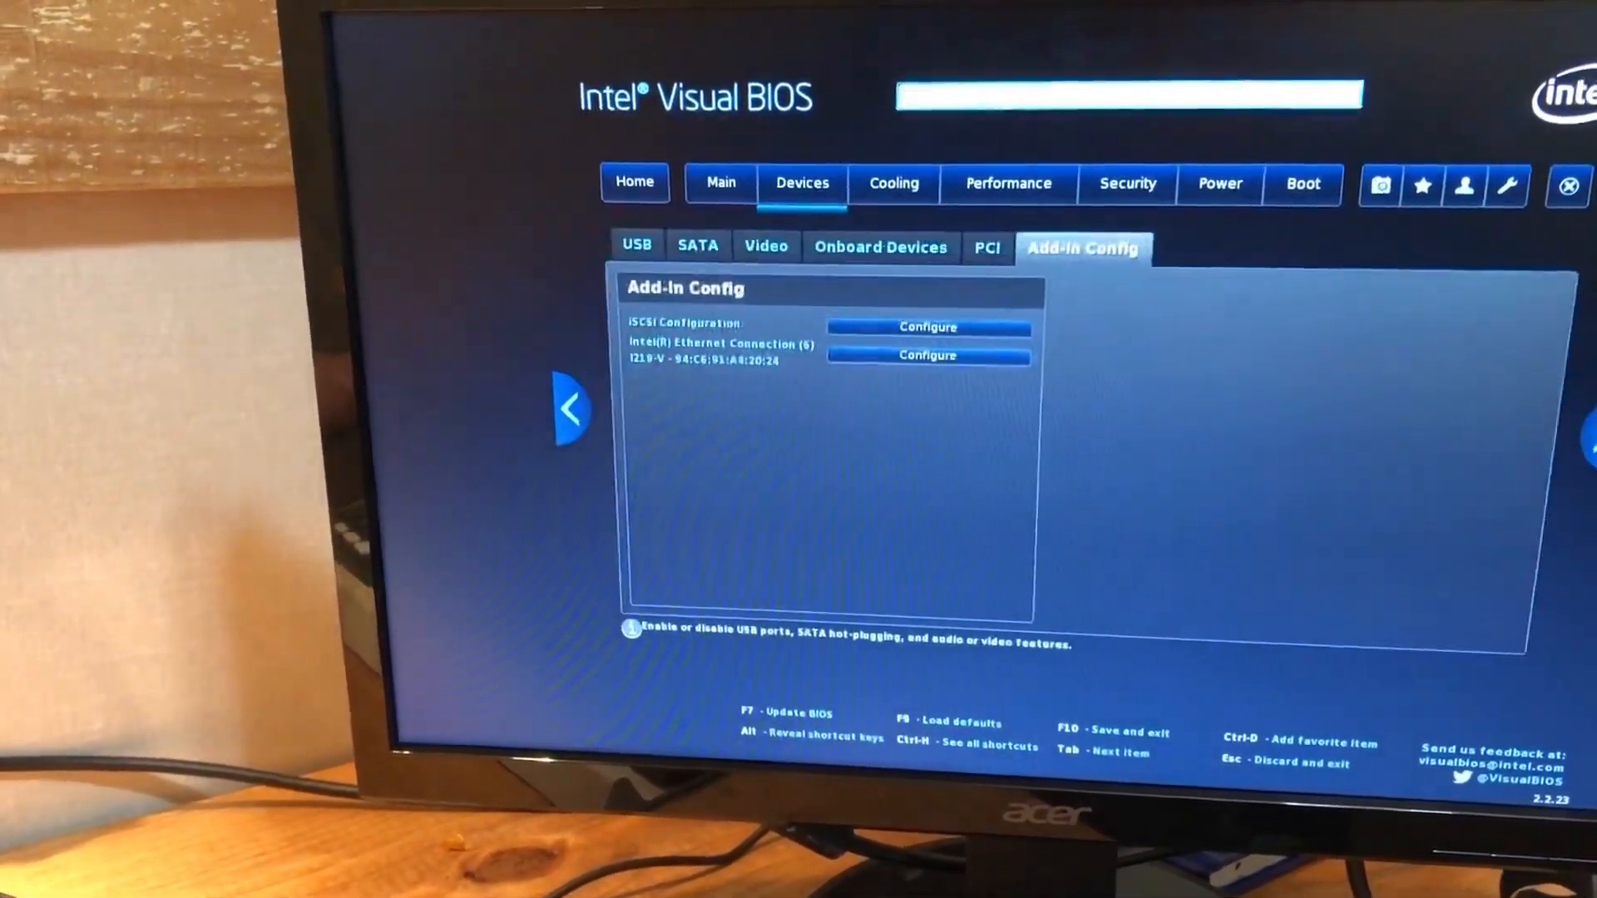
left_click(637, 245)
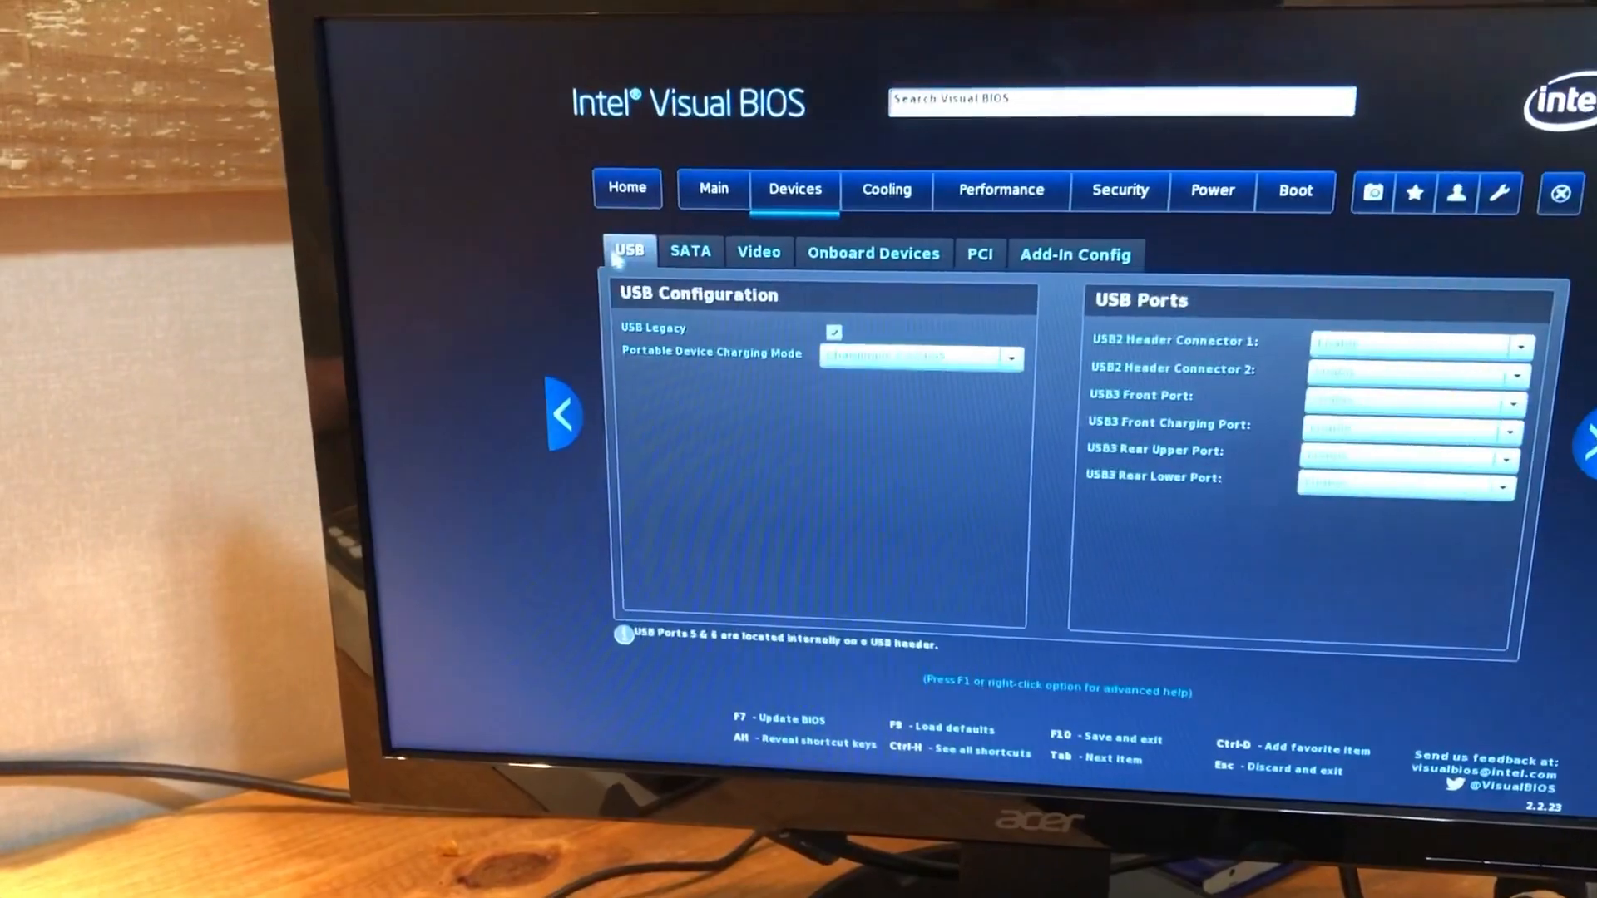
left_click(695, 241)
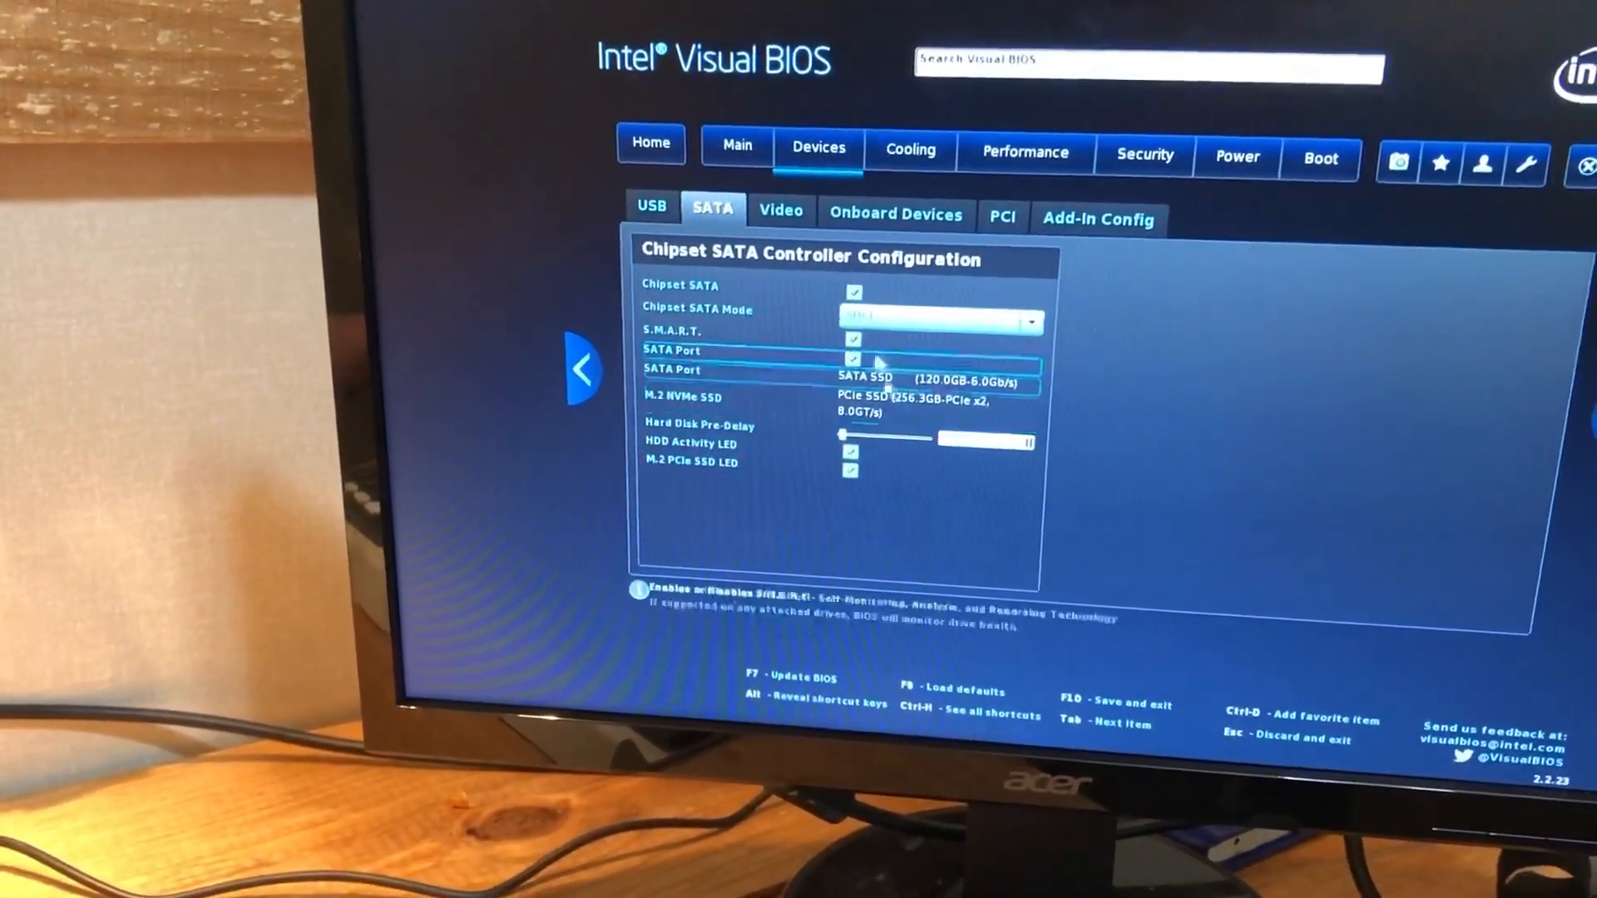
left_click(781, 210)
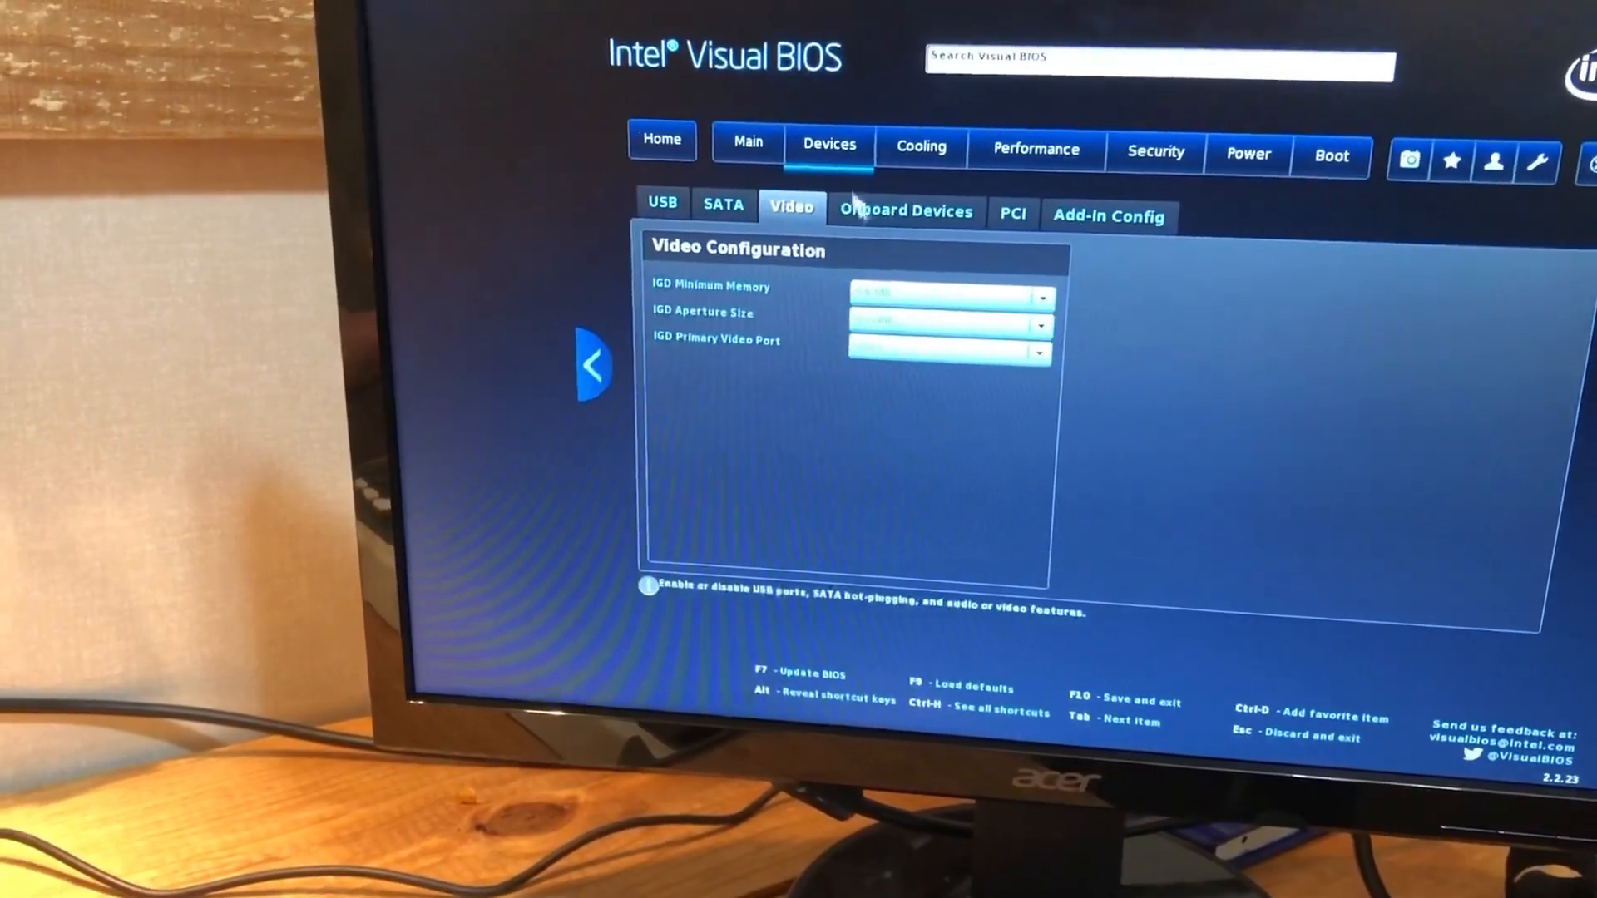
left_click(906, 212)
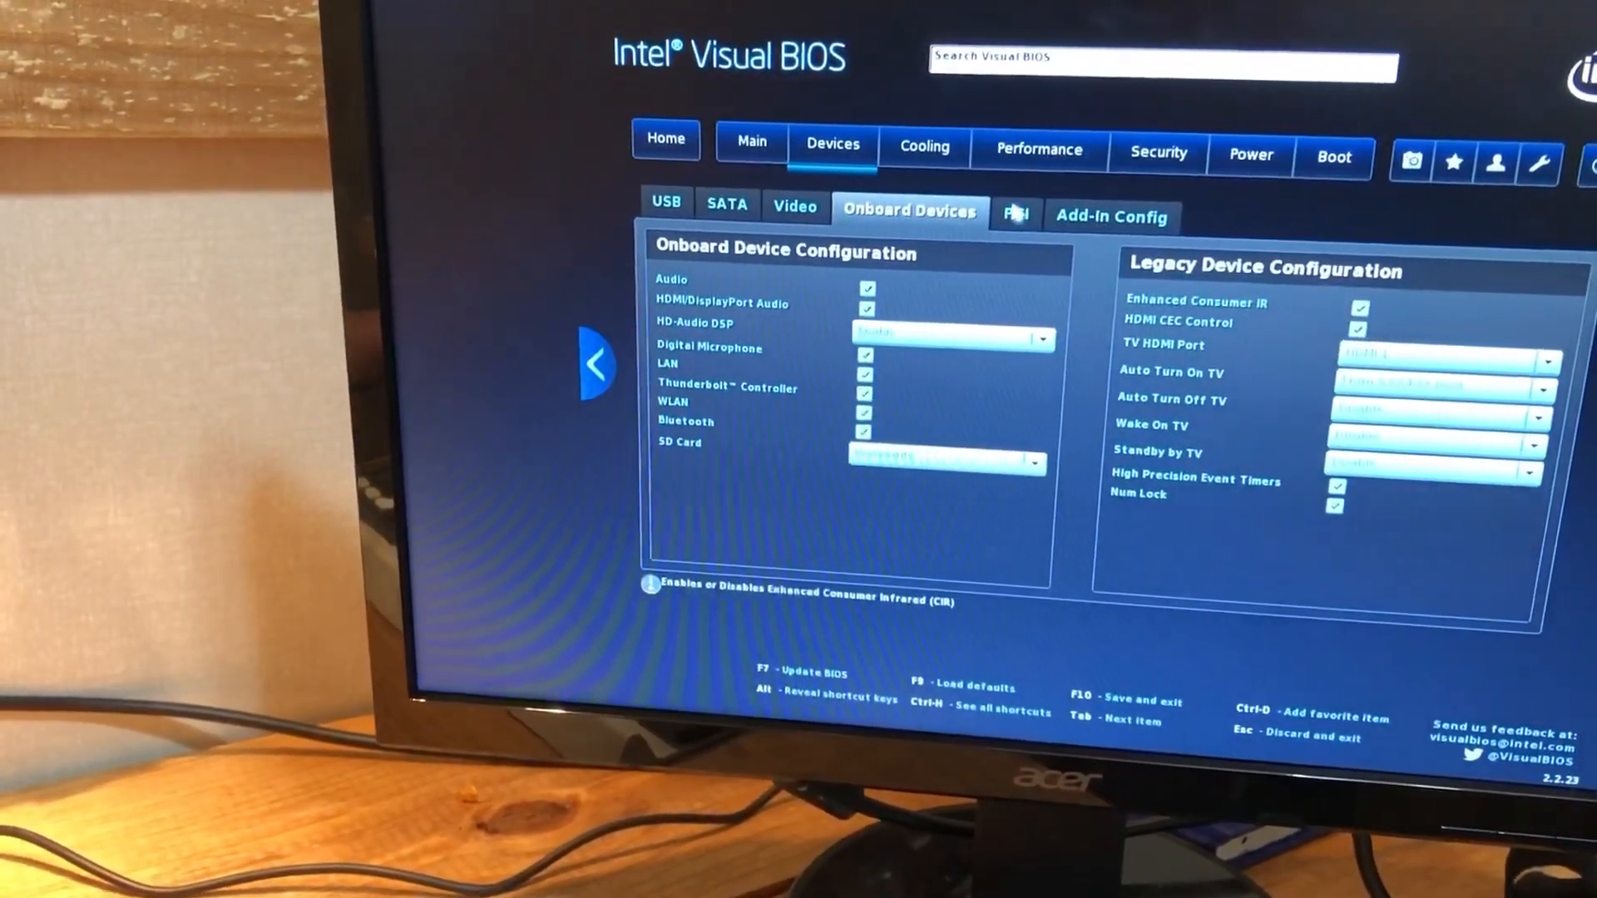
left_click(729, 393)
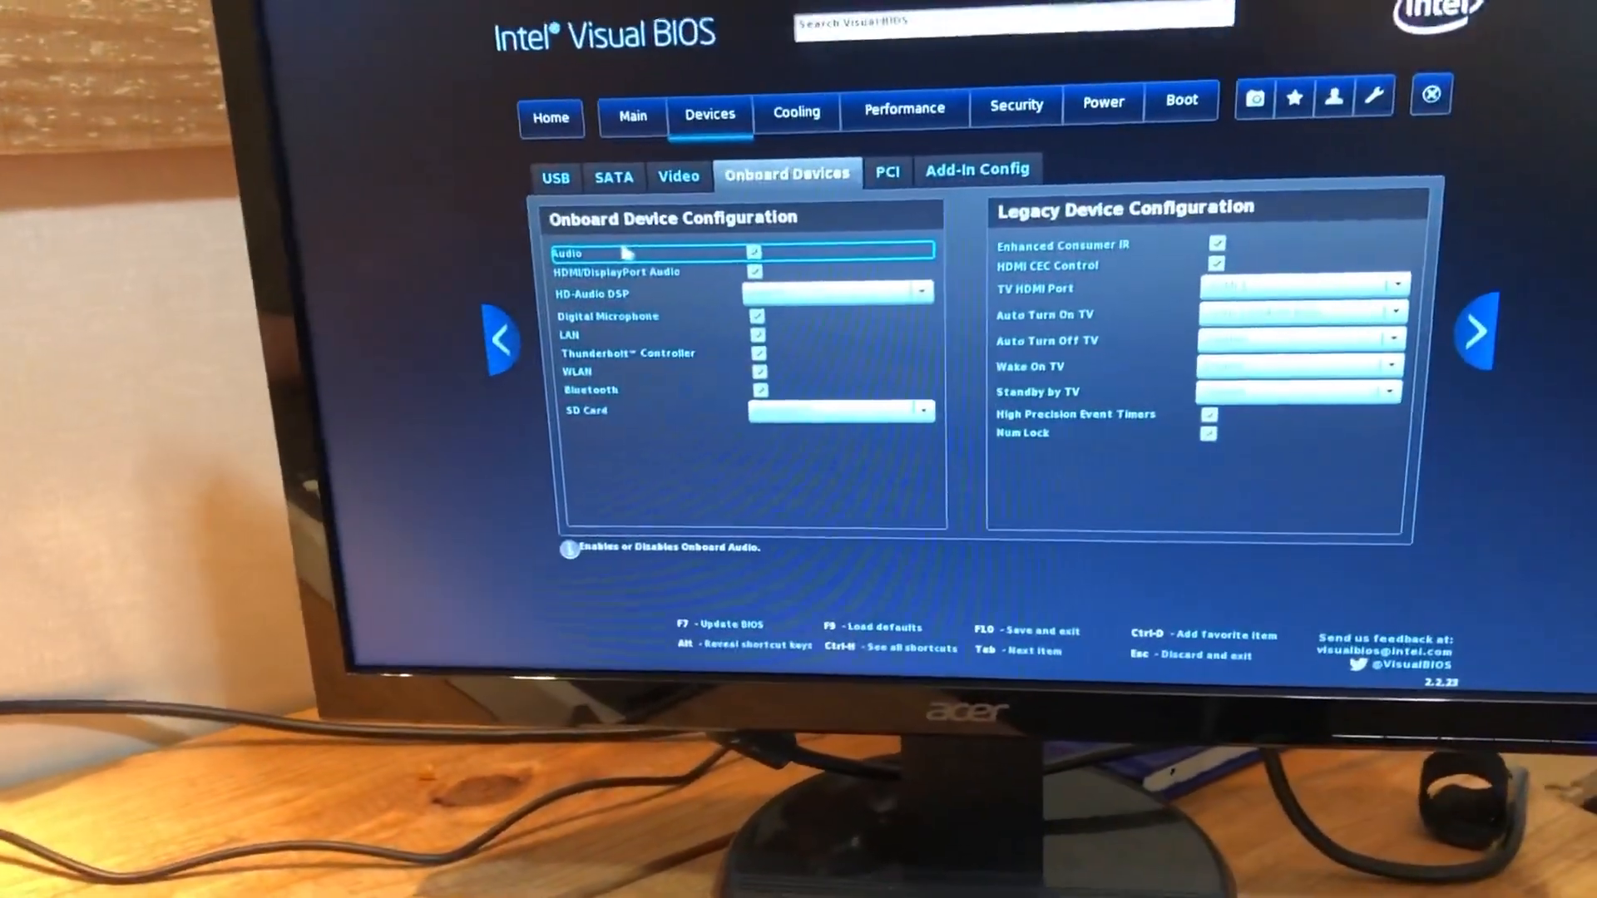
View the PCI slot details and Cooling fan monitor, then Performance memory timings.
left_click(886, 169)
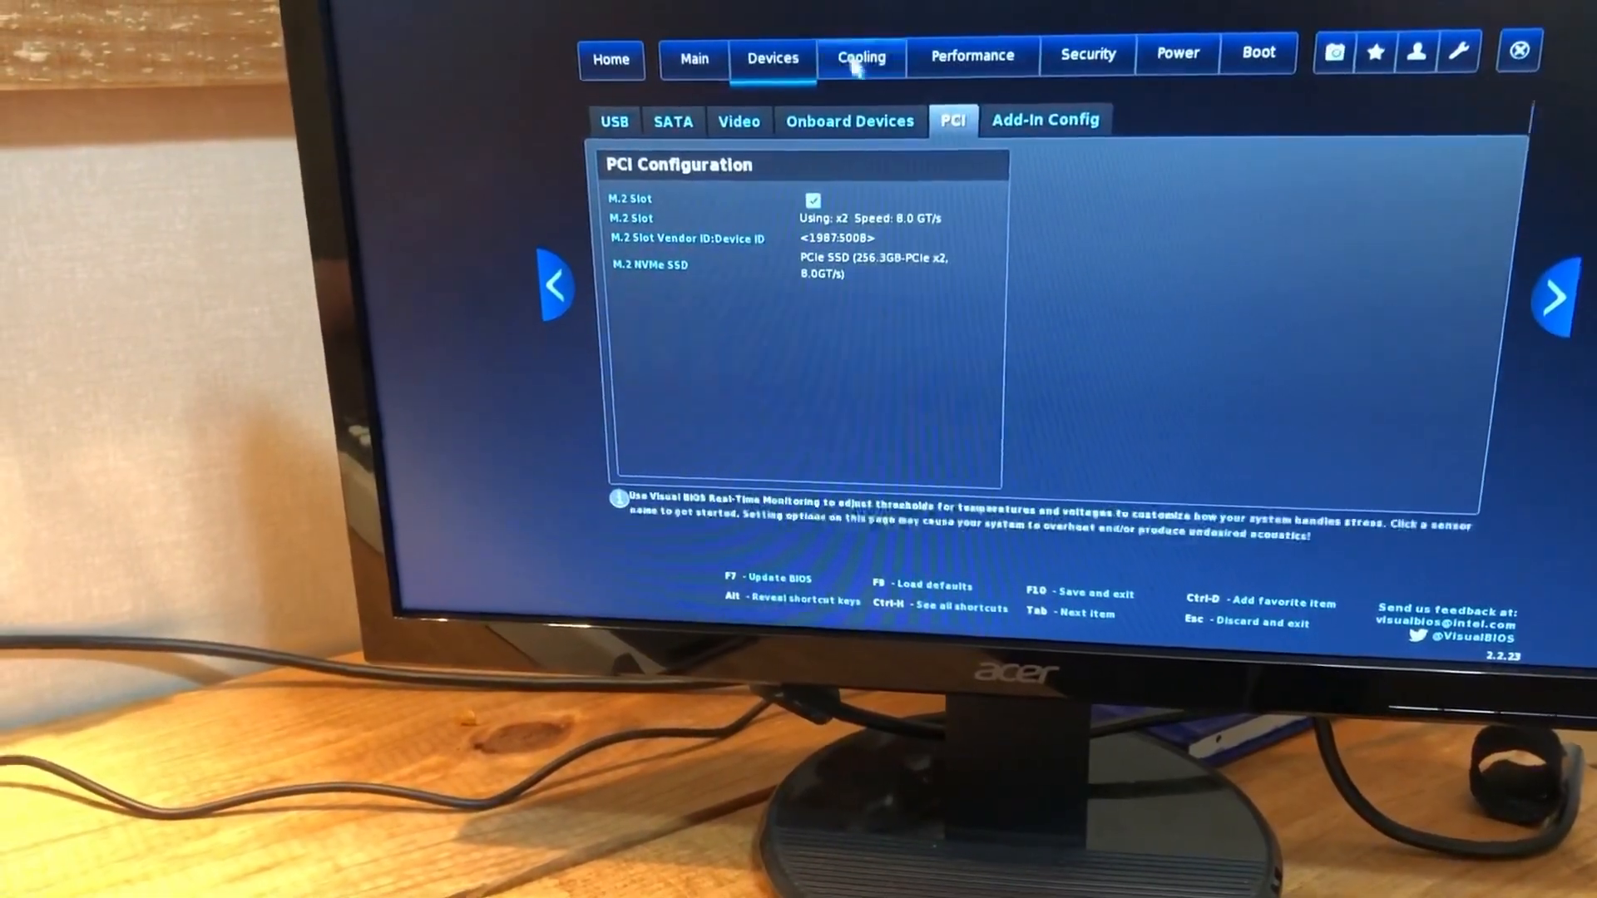
left_click(861, 57)
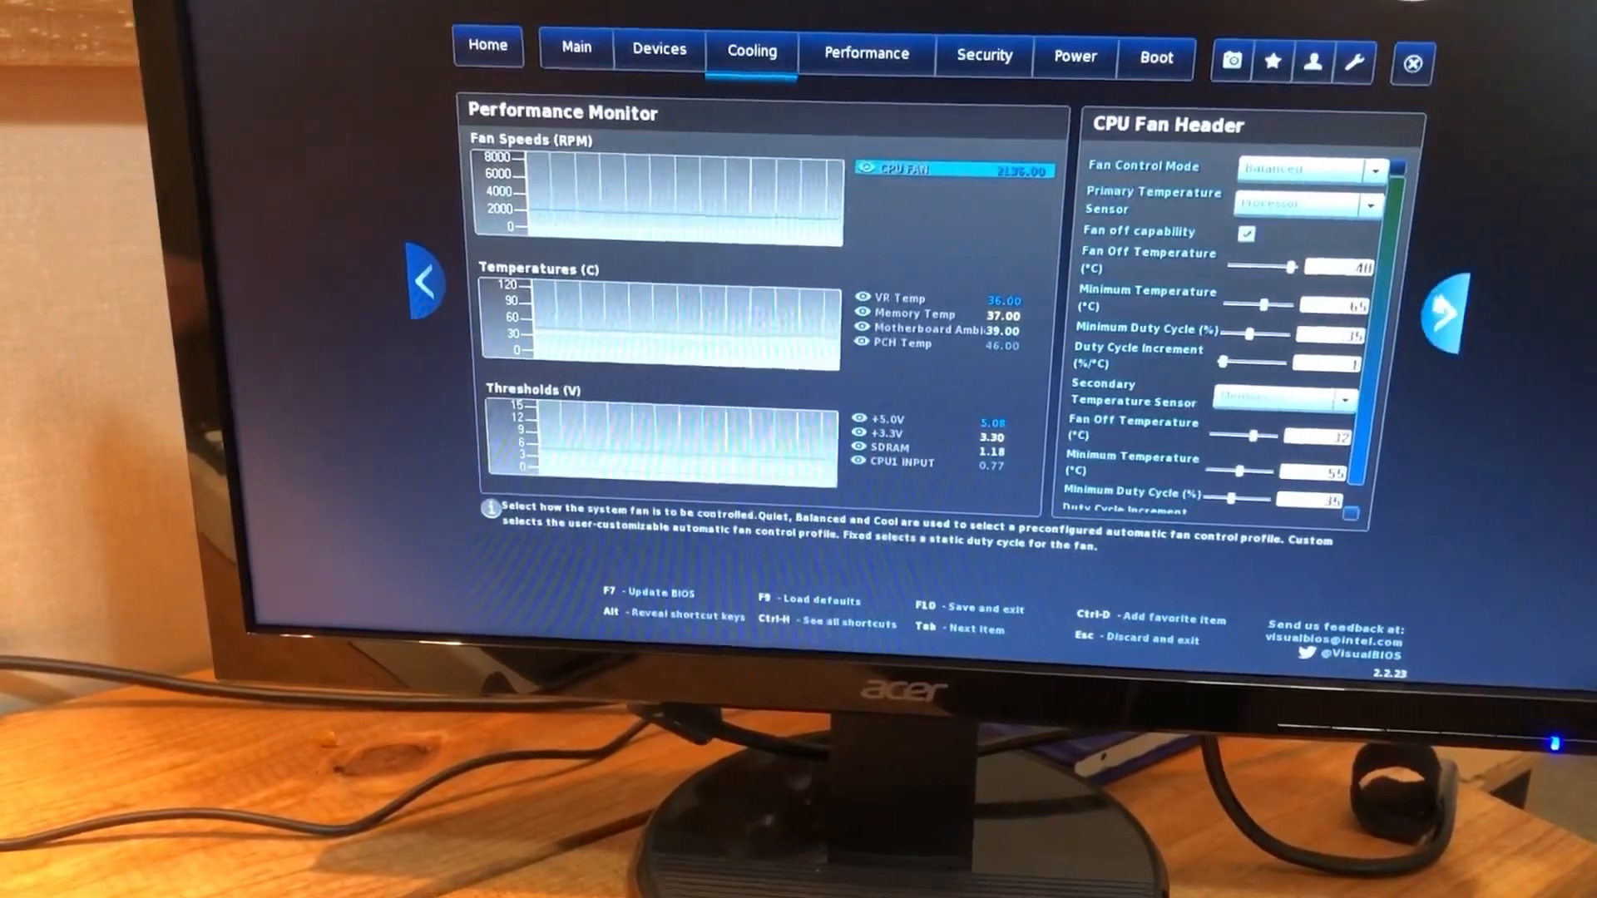
left_click(865, 53)
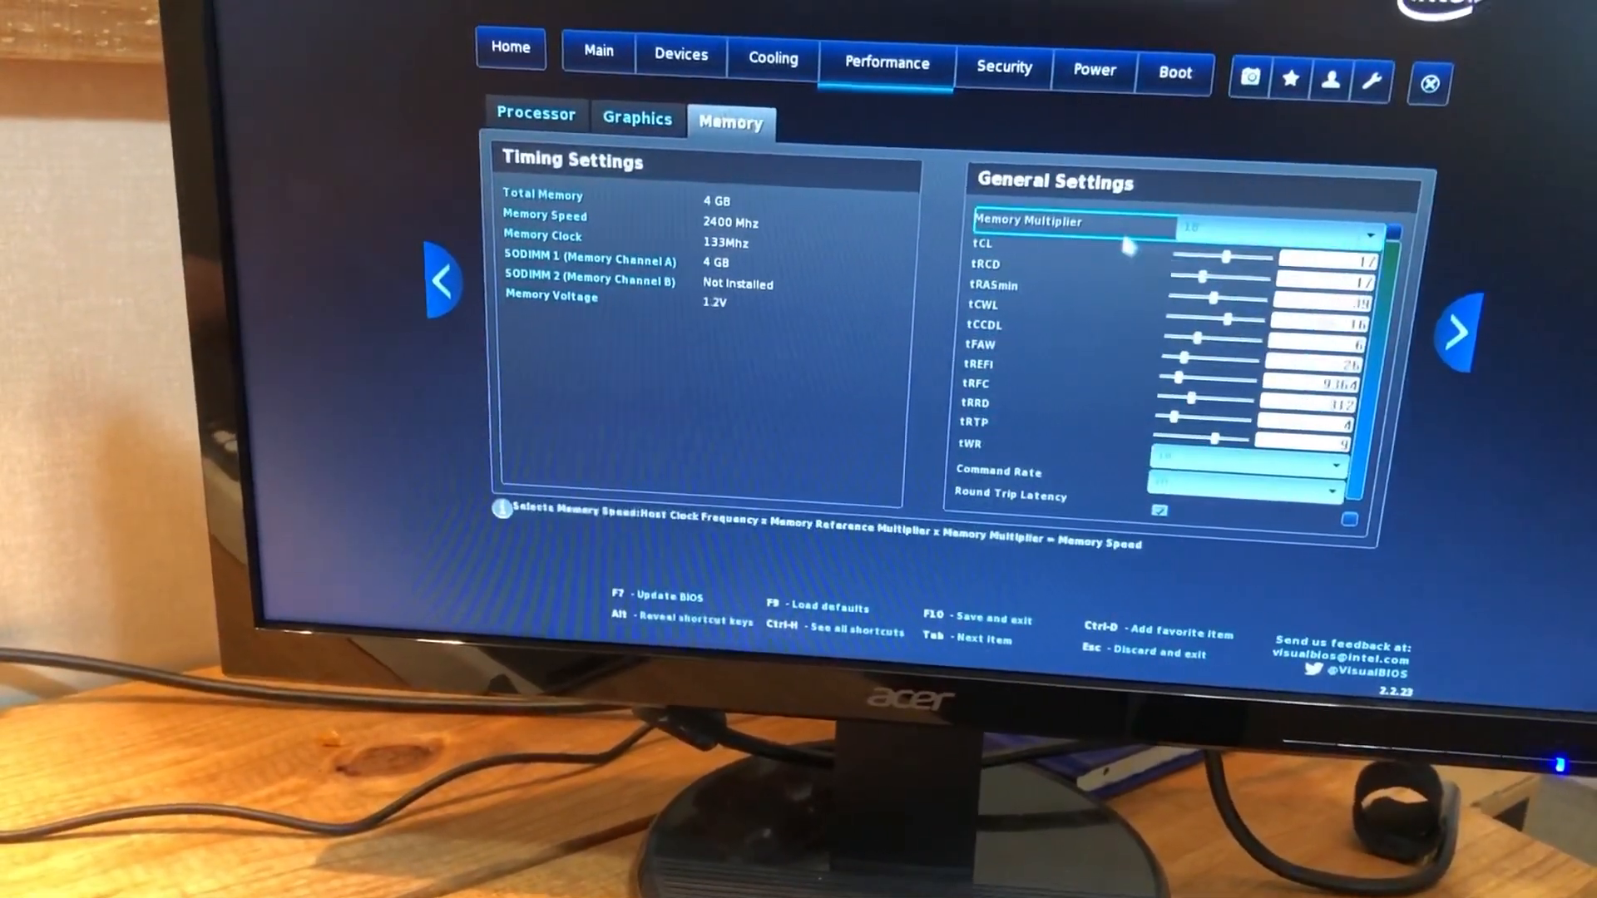
Review the Performance section's graphics frequency and processor core settings pages.
left_click(703, 301)
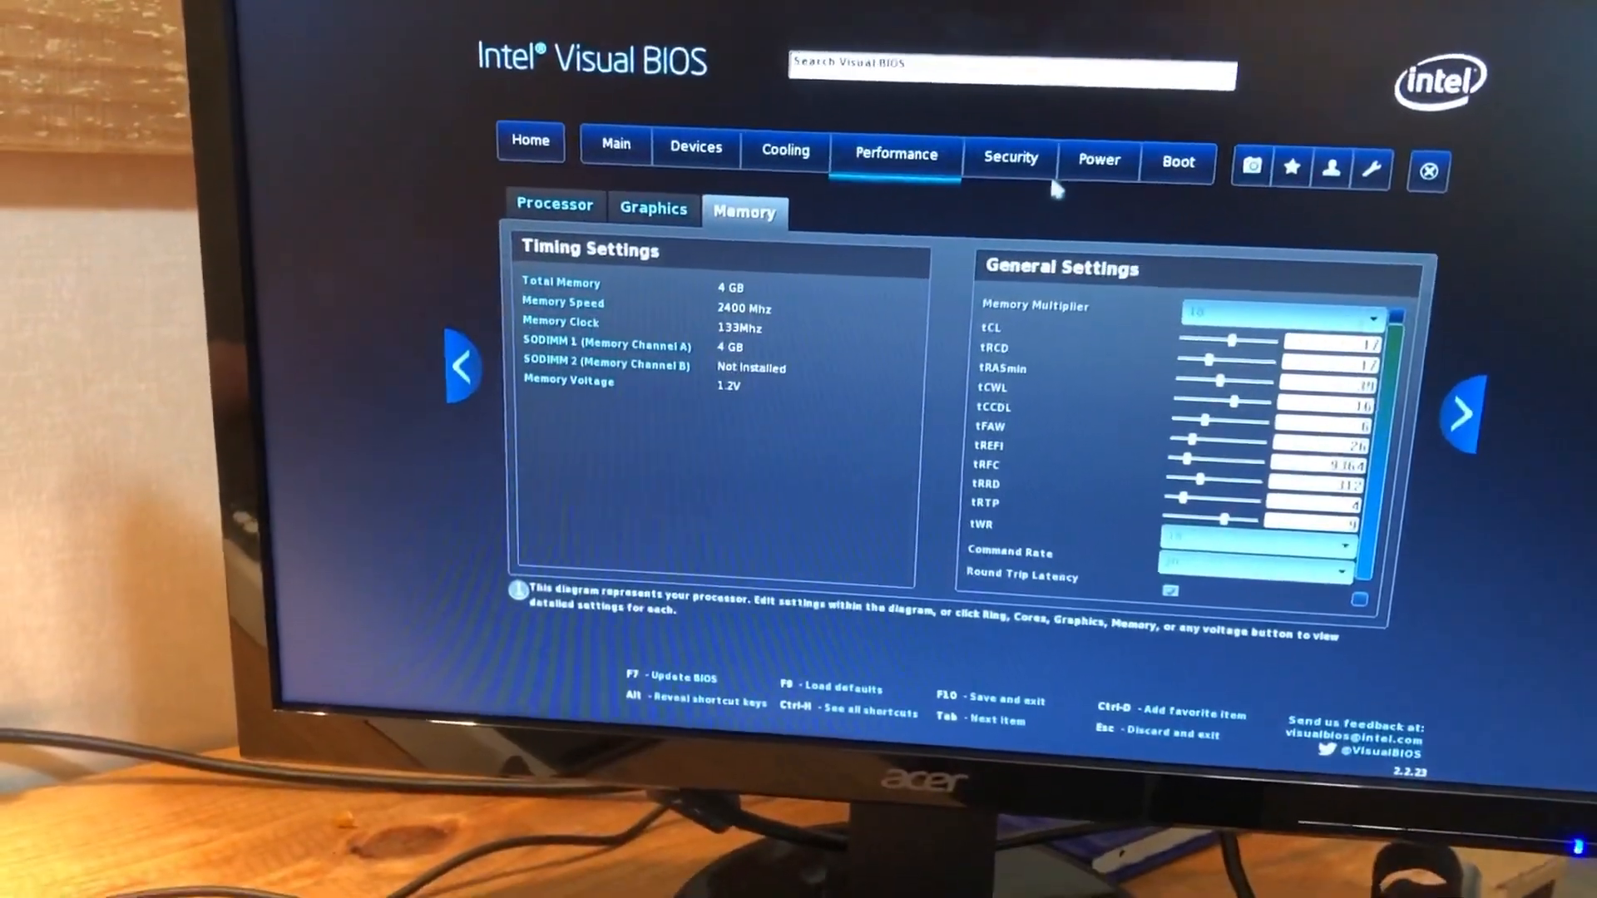
left_click(650, 180)
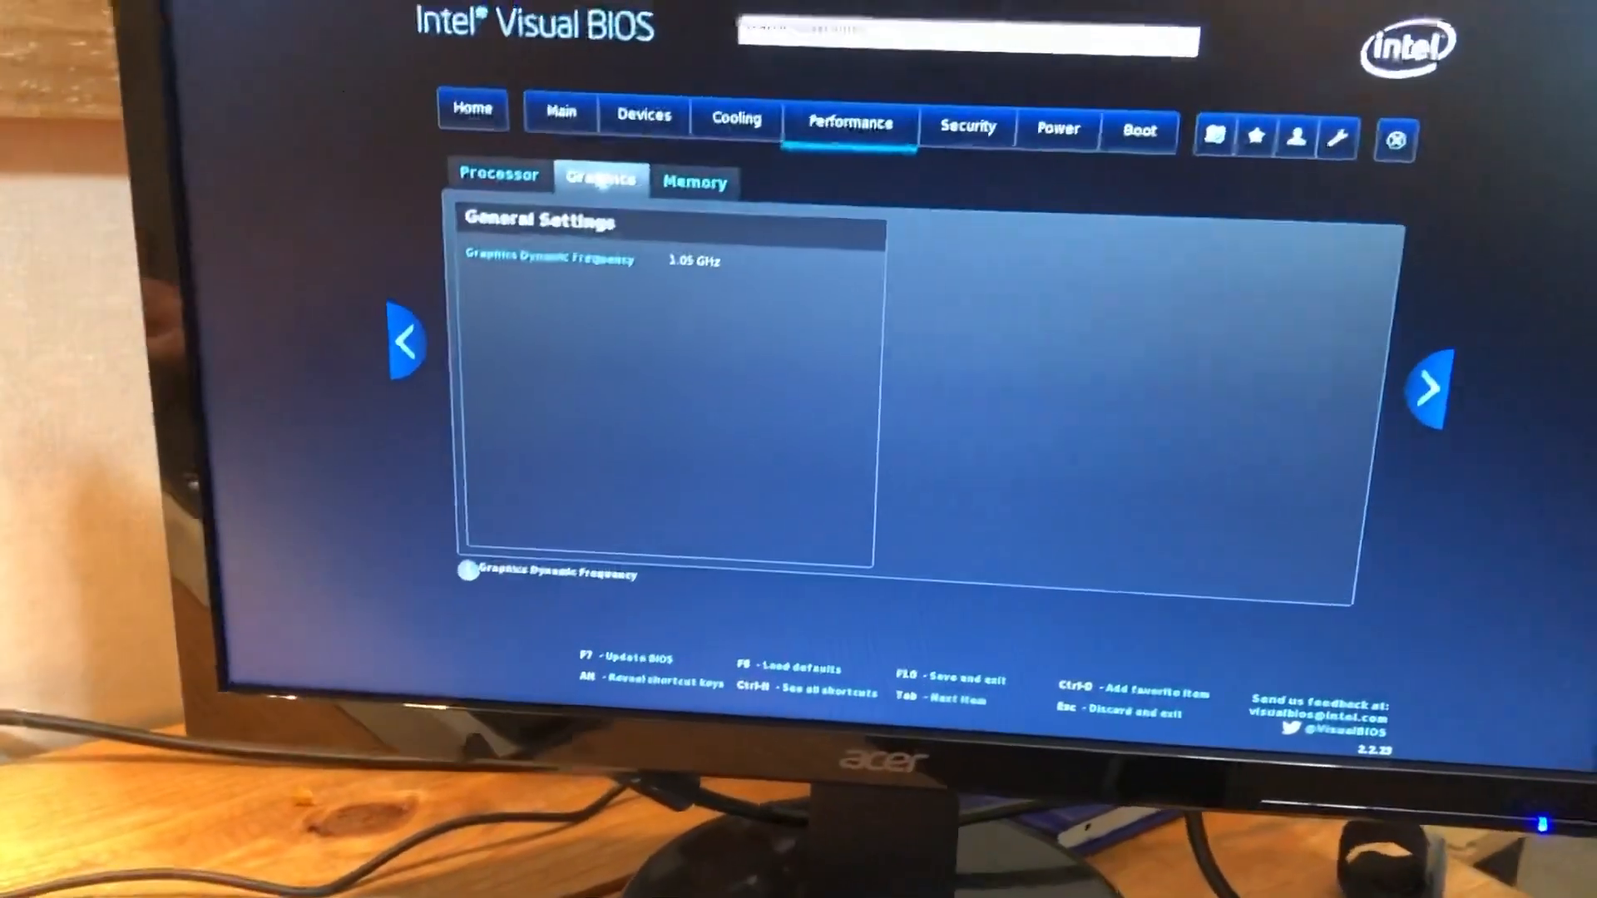
left_click(498, 174)
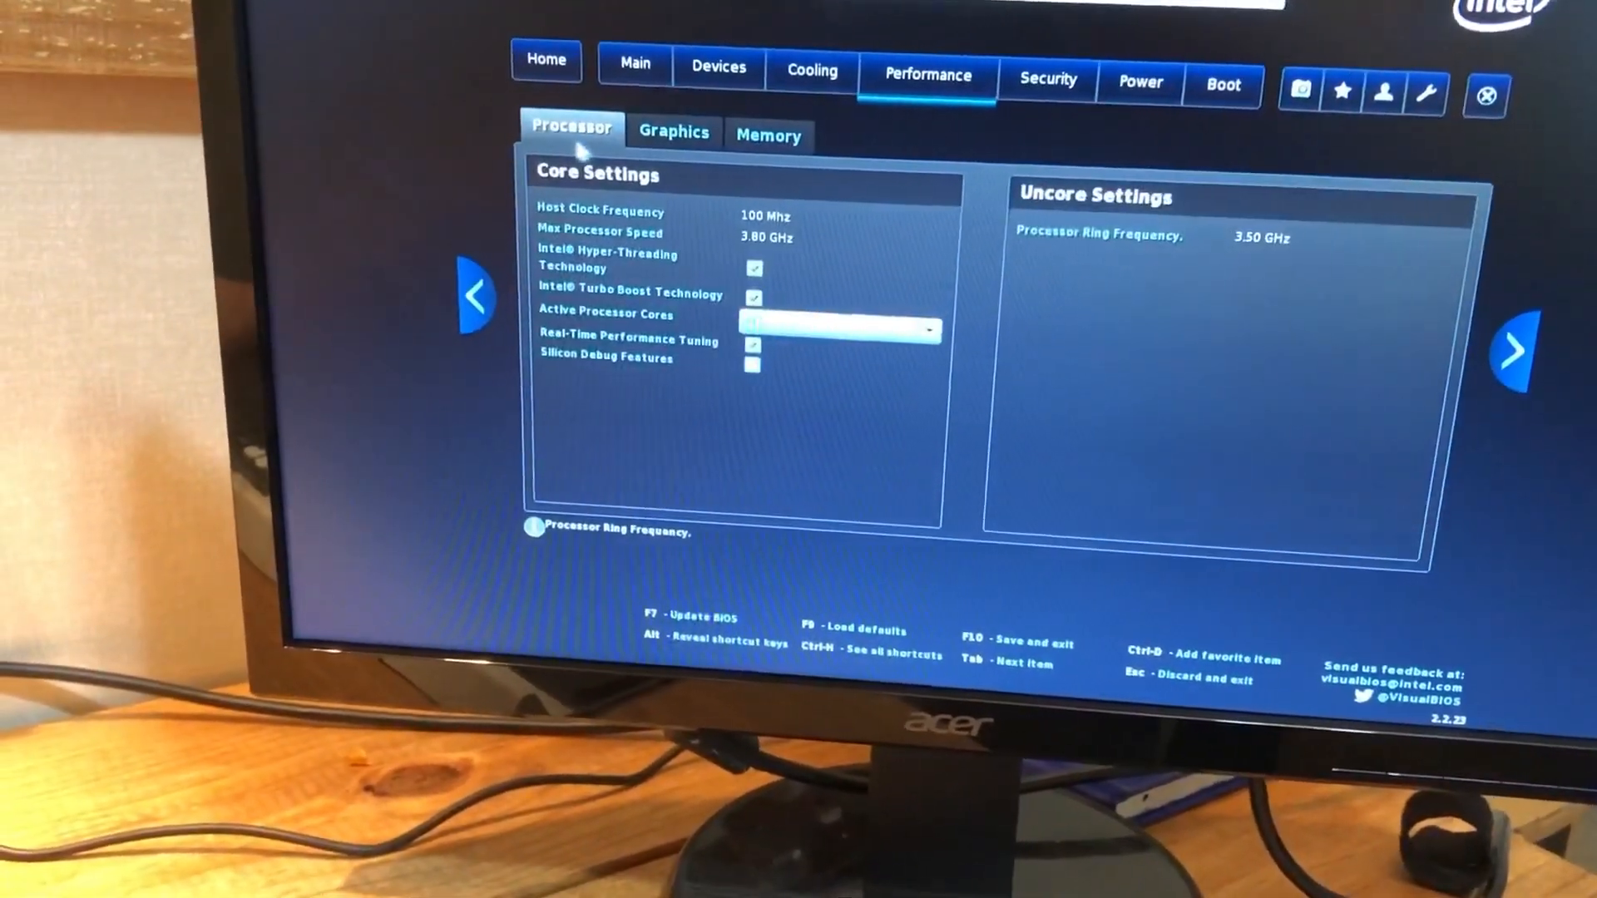
left_click(673, 150)
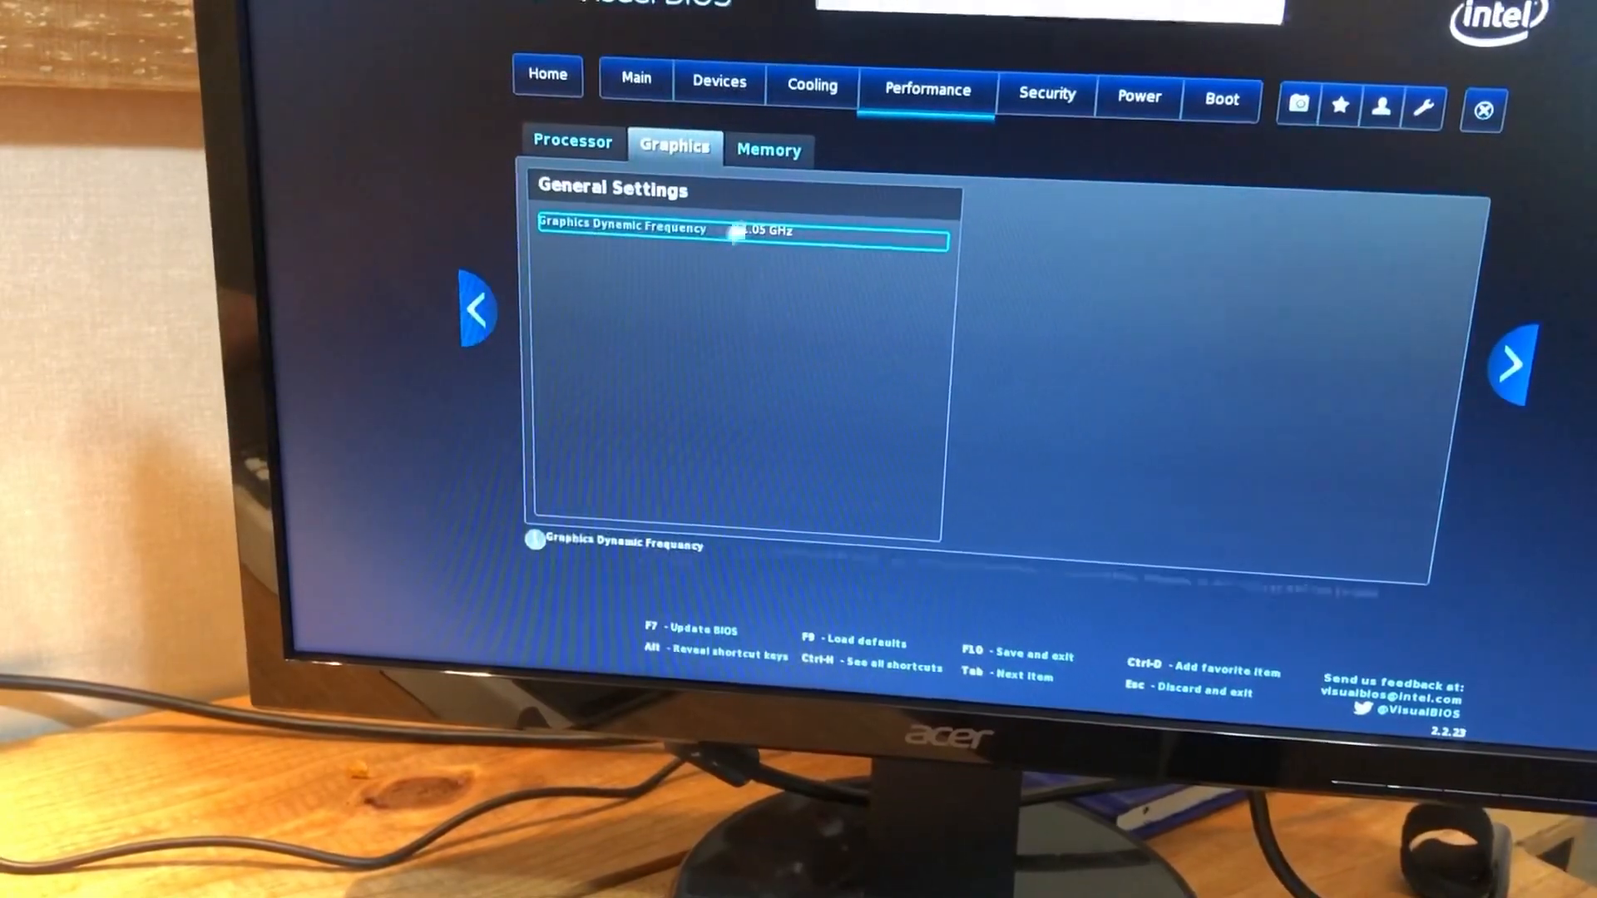
Visit Cooling and Power settings, returning to the Devices PCI configuration page.
left_click(808, 86)
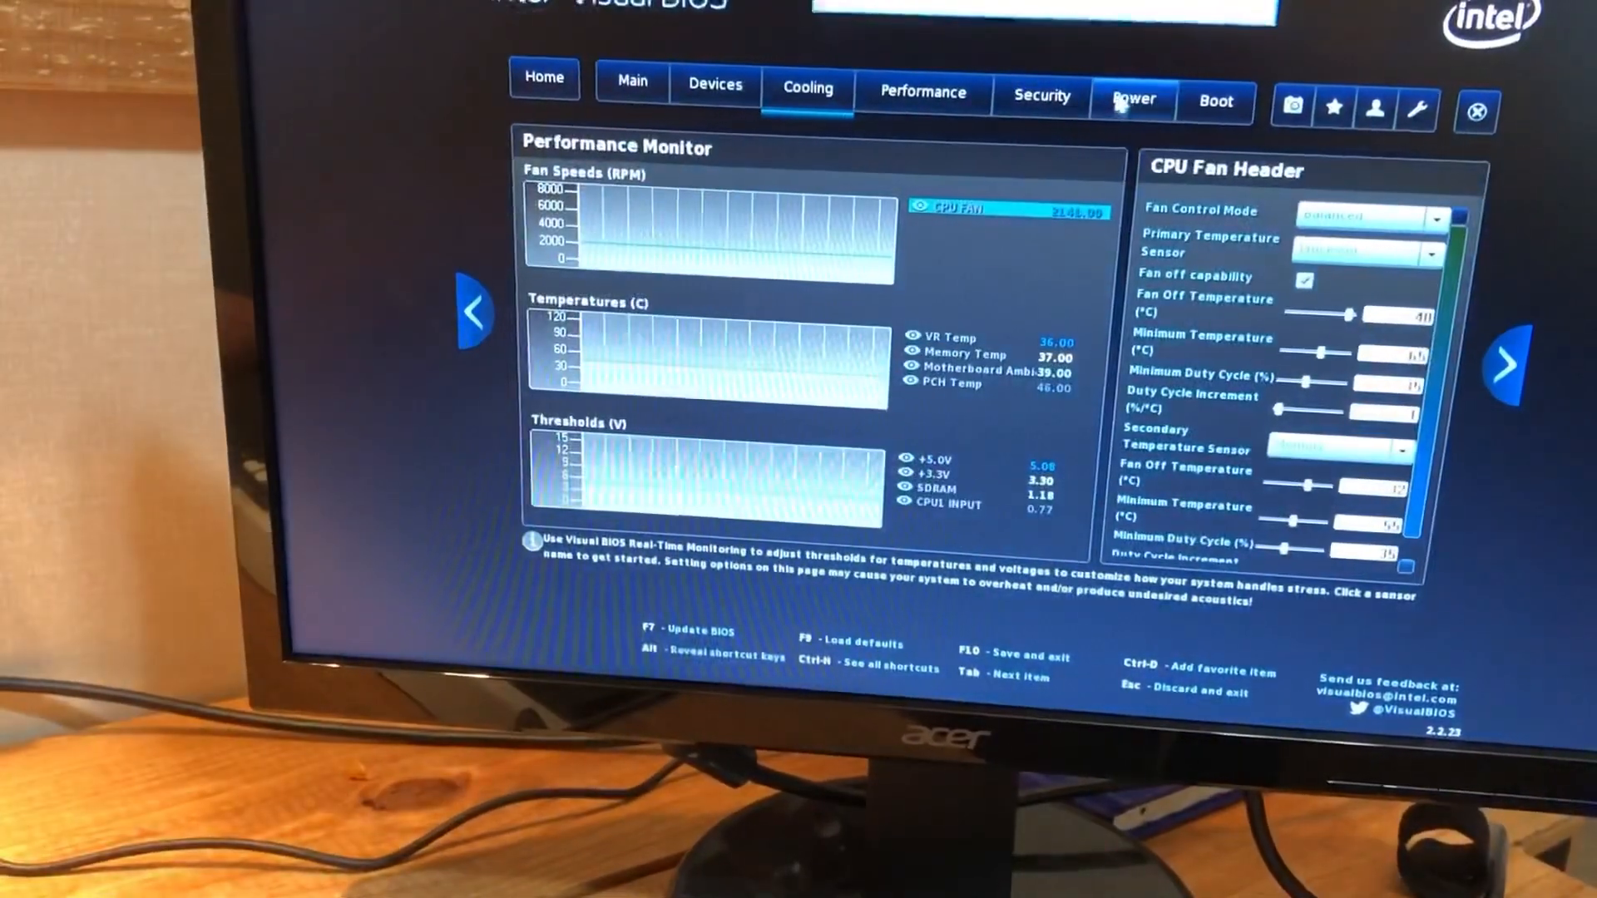
left_click(1133, 99)
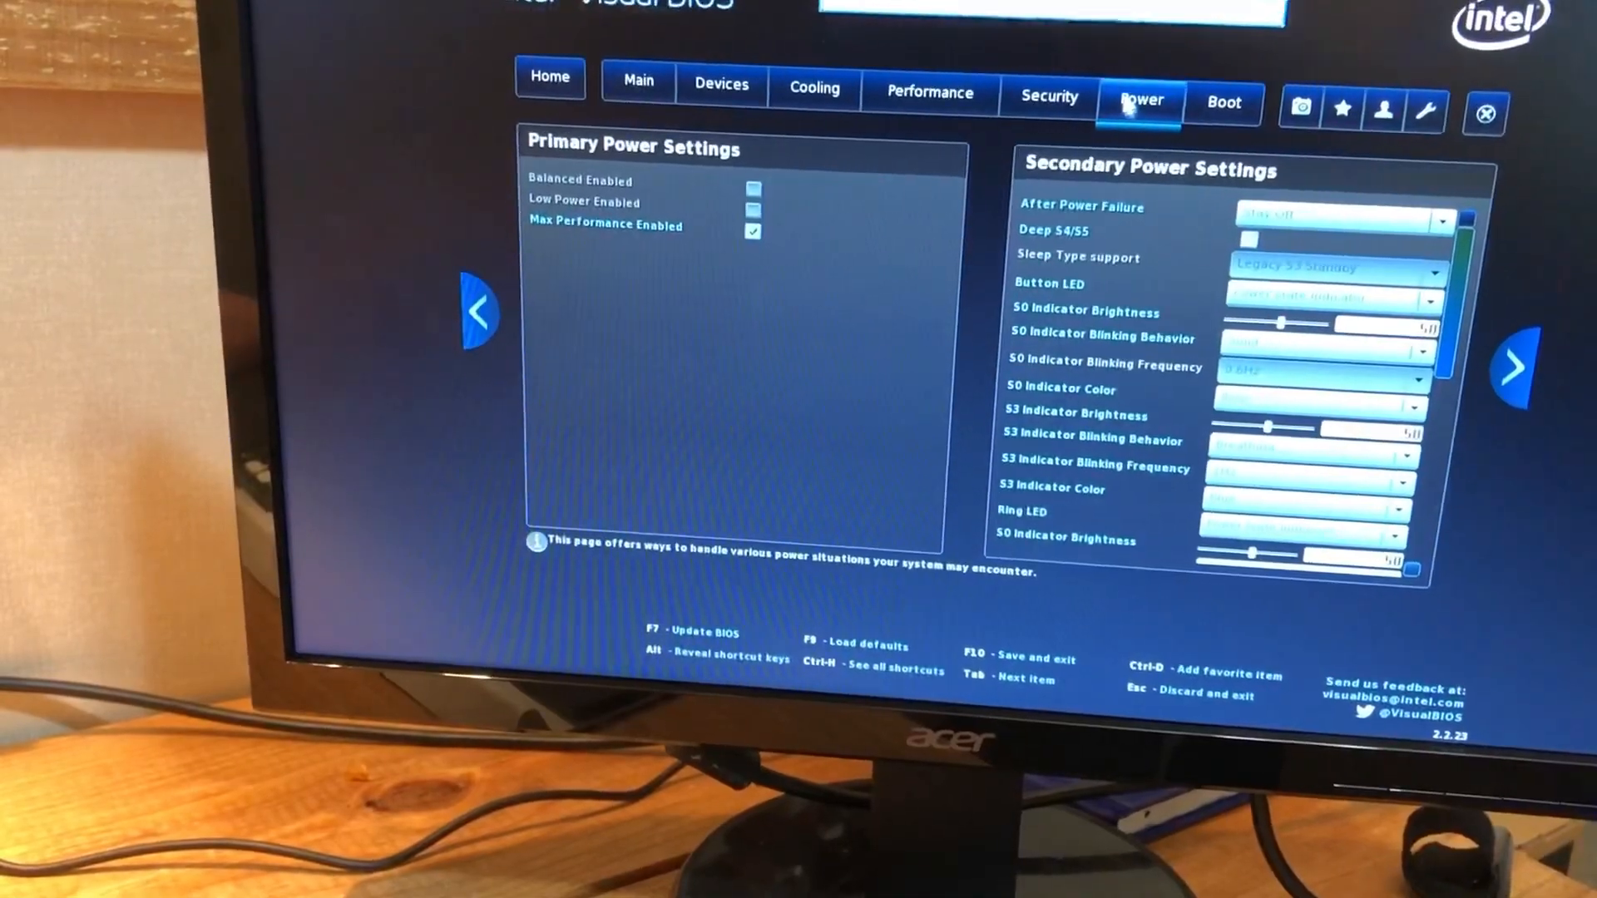
left_click(716, 84)
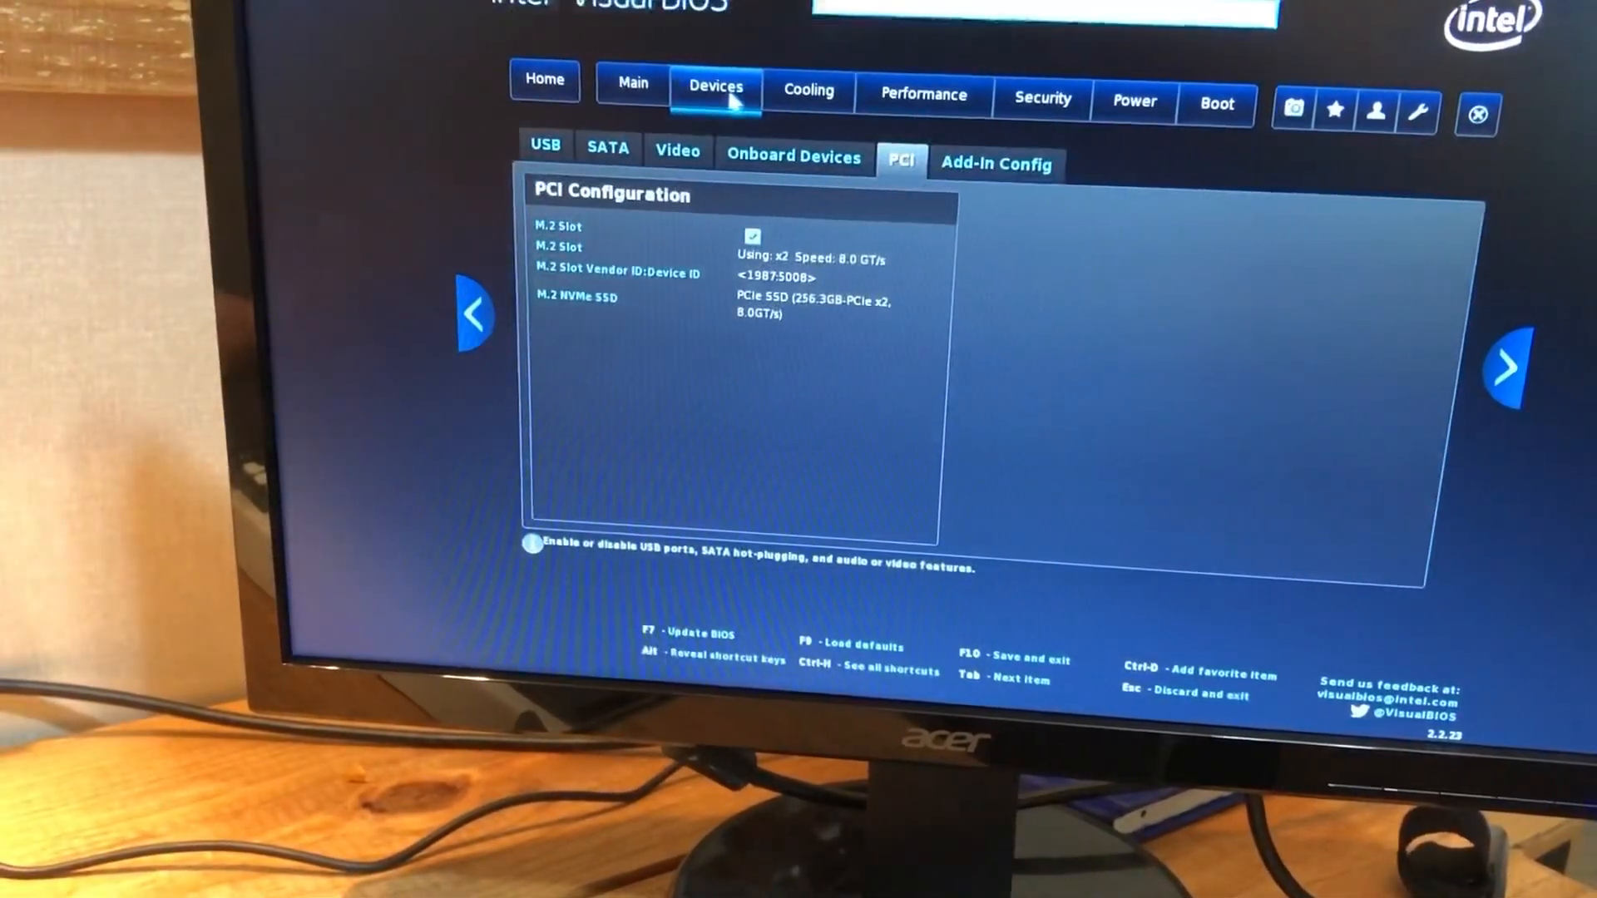
View the video configuration, then the UEFI boot drive order on Boot Priority.
left_click(677, 150)
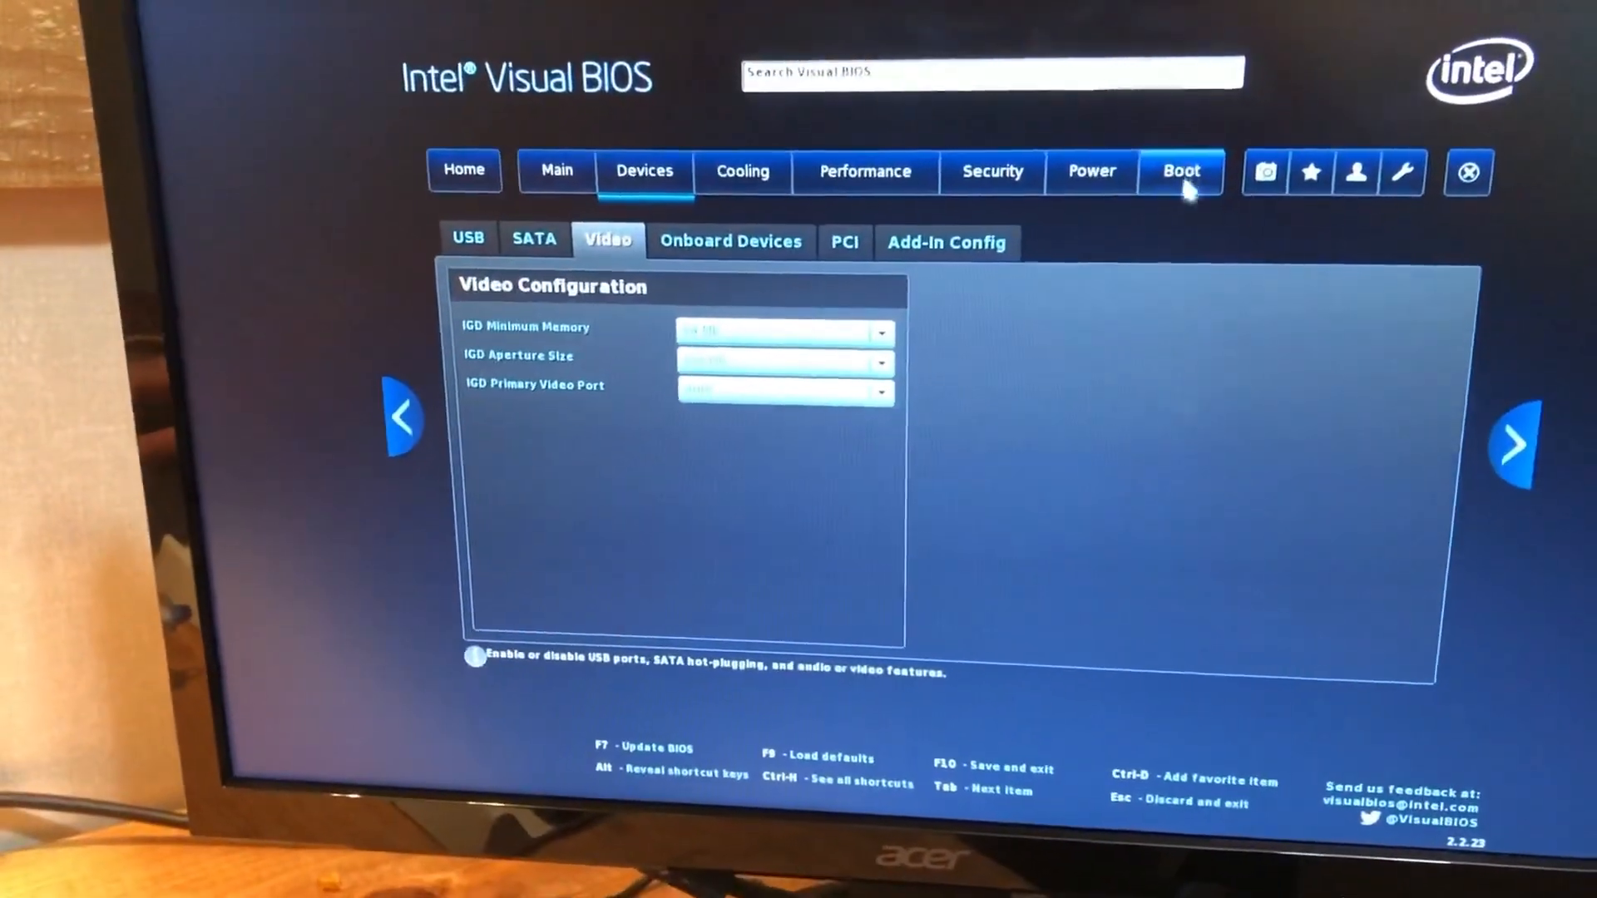
left_click(1181, 169)
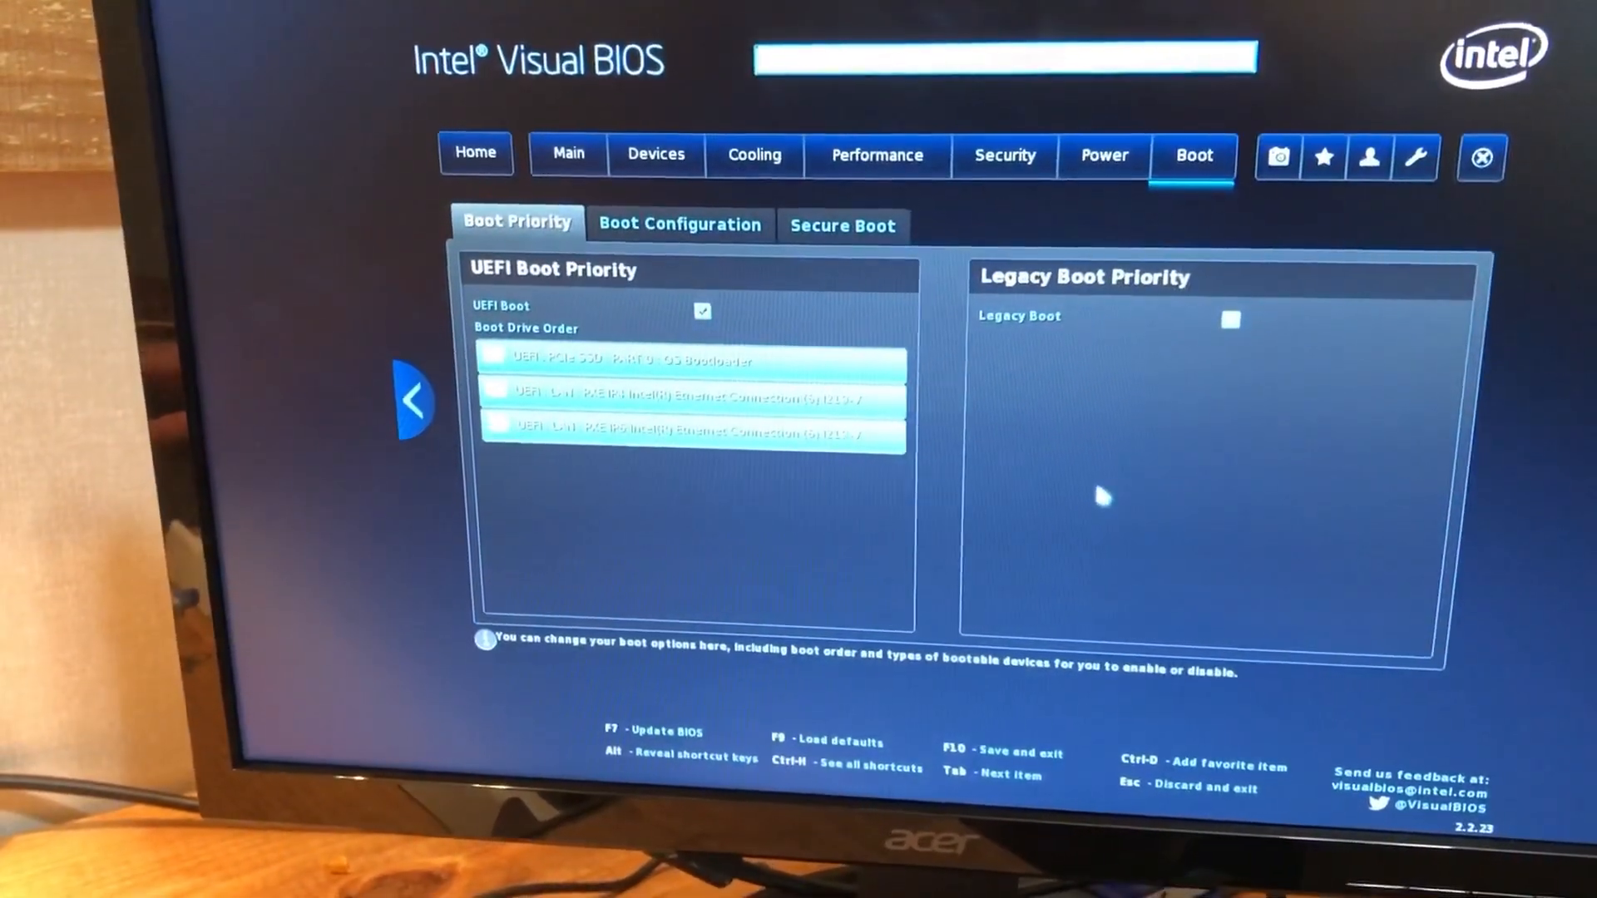